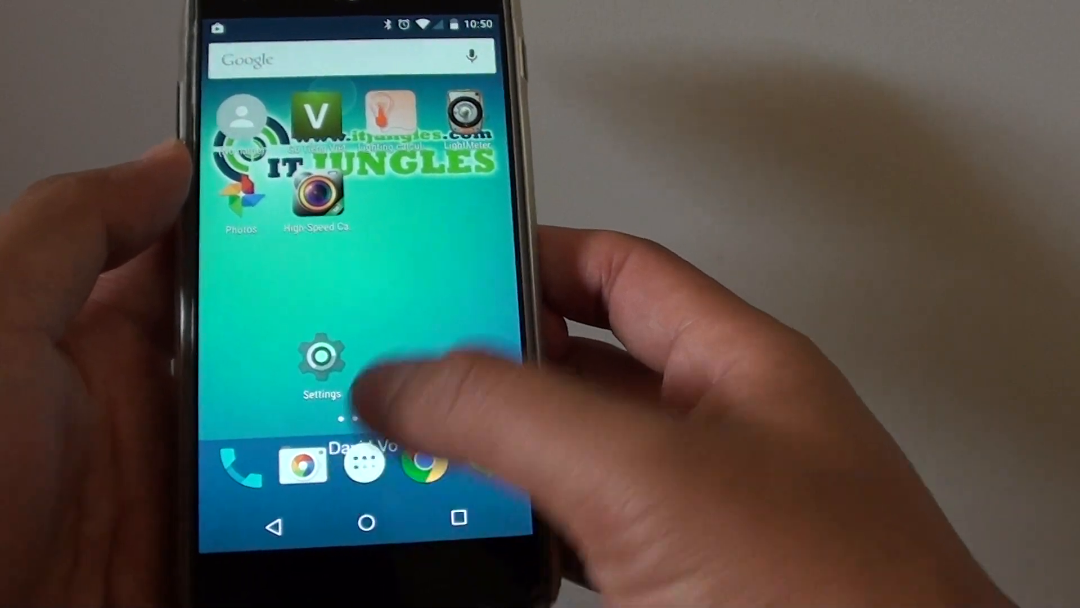
Launch Clock from the app drawer and show its Night mode, Settings, Help menu
{"action": "left_click", "coordinate": [366, 462]}
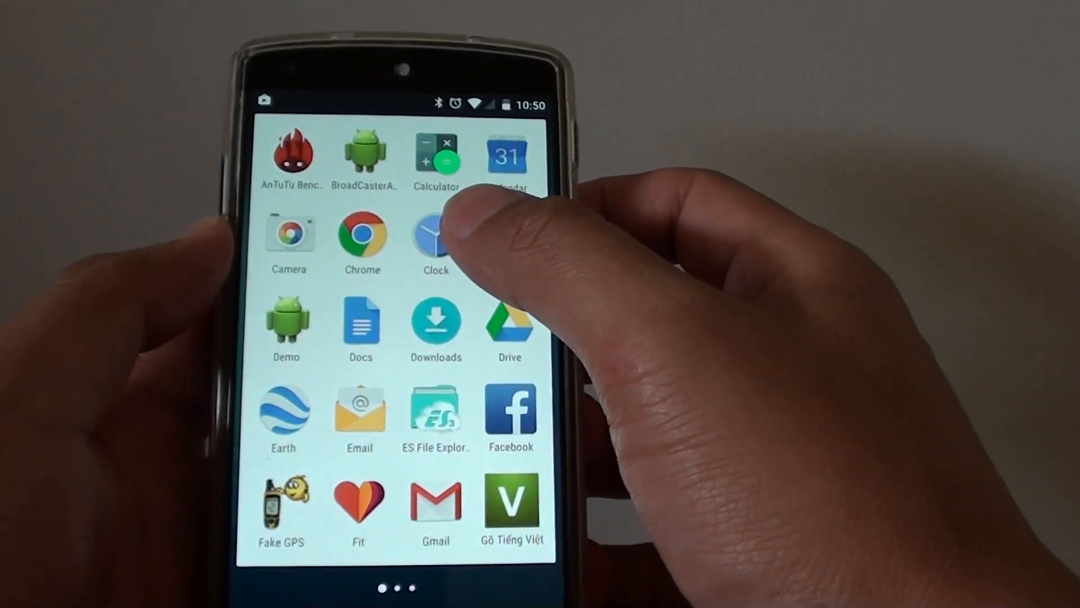
{"action": "left_click", "coordinate": [435, 237]}
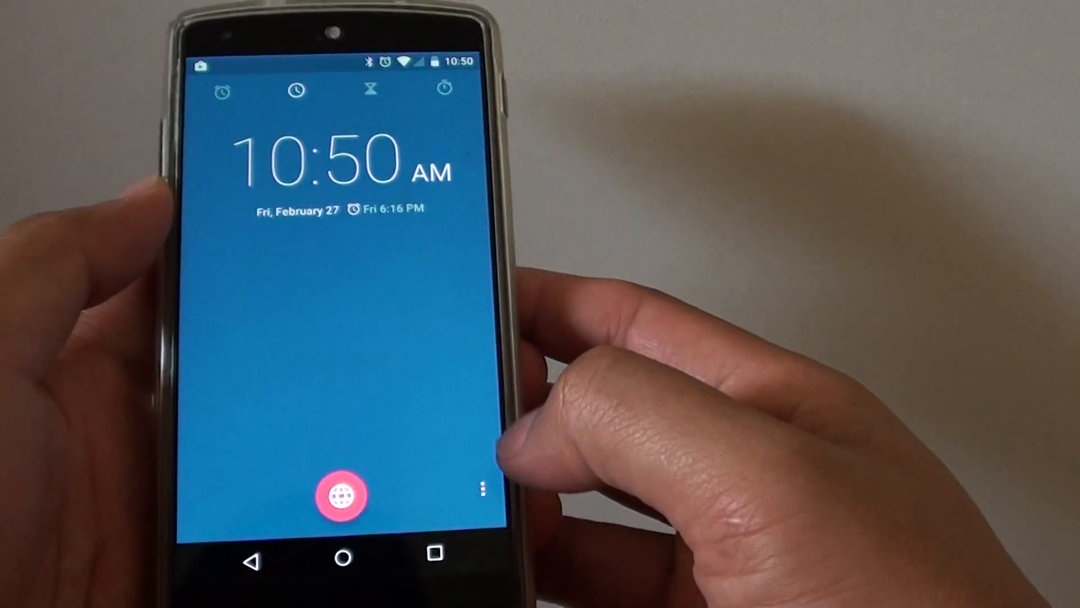
{"action": "left_click", "coordinate": [482, 488]}
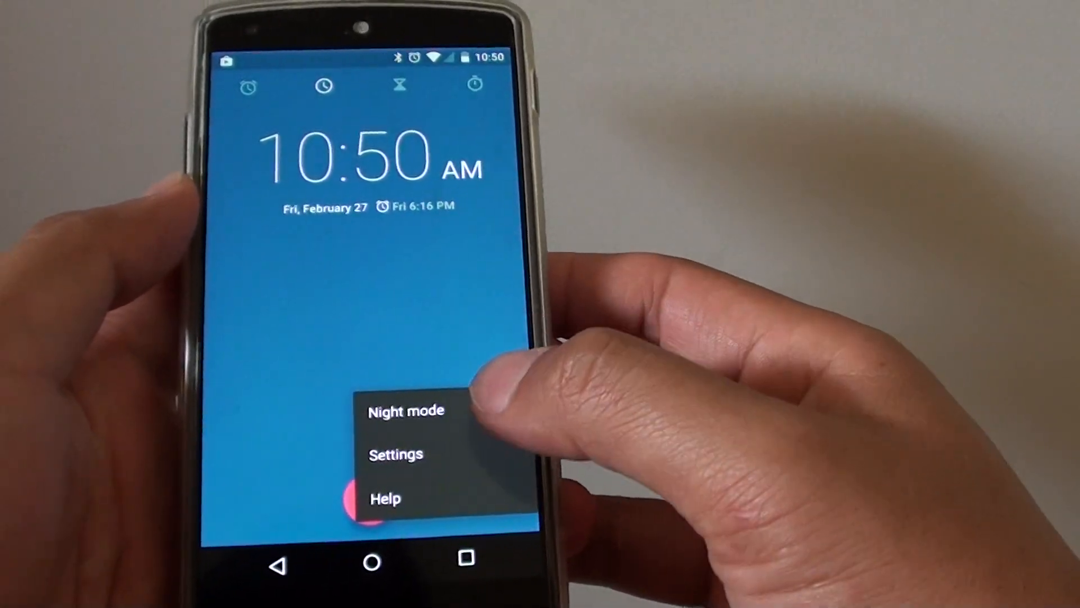
Set the alarm Volume buttons option to Snooze in Clock Settings, then go Home
{"action": "left_click", "coordinate": [396, 454]}
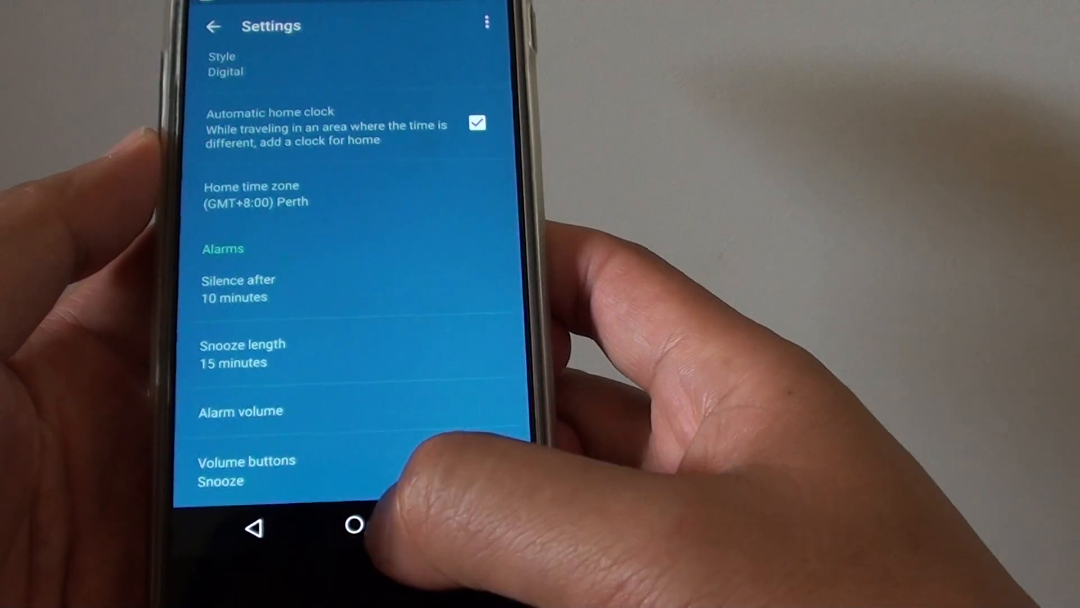
{"action": "left_click", "coordinate": [352, 526]}
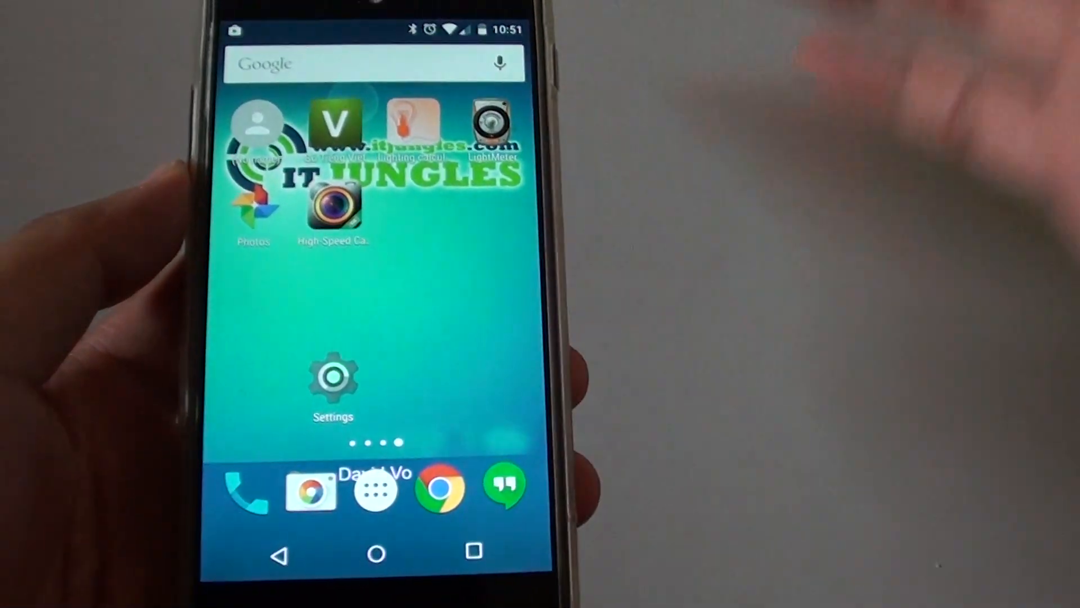